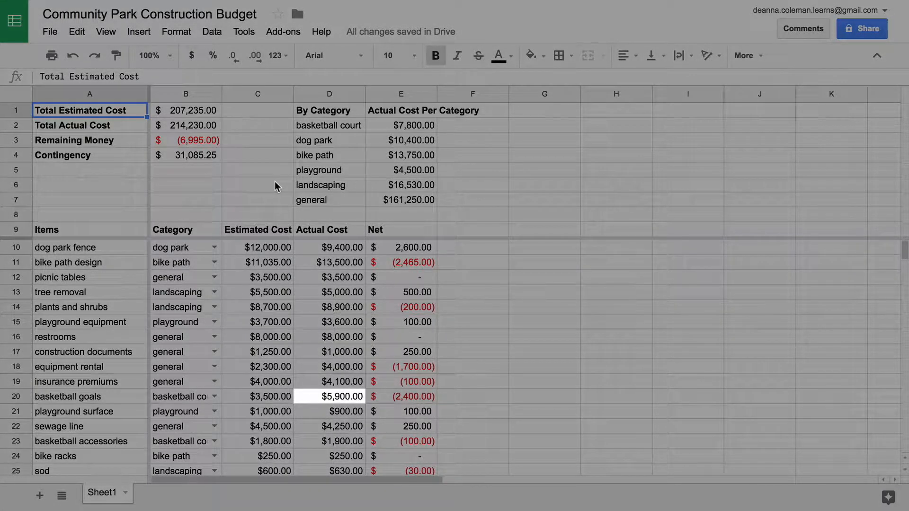
Delete the basketball goals row so basketball court costs drop to $0.00.
{"action": "left_click", "coordinate": [258, 397]}
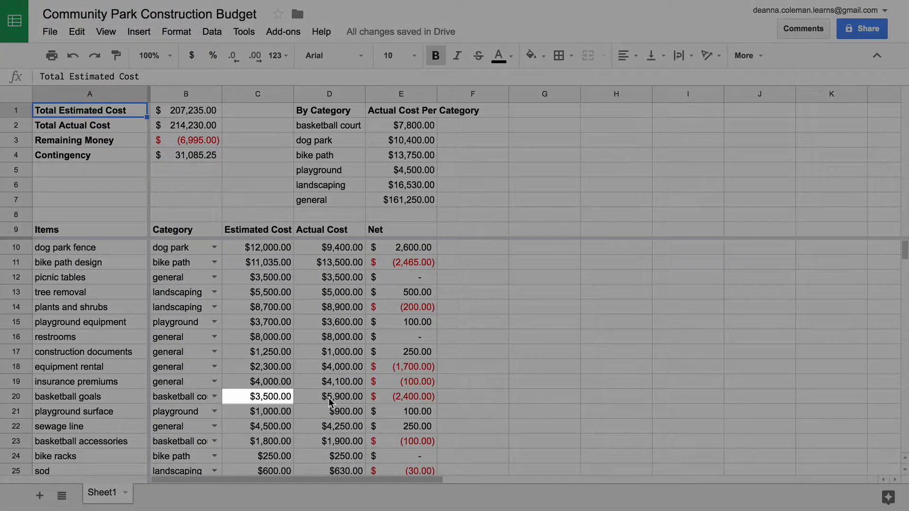
{"action": "left_click", "coordinate": [328, 397]}
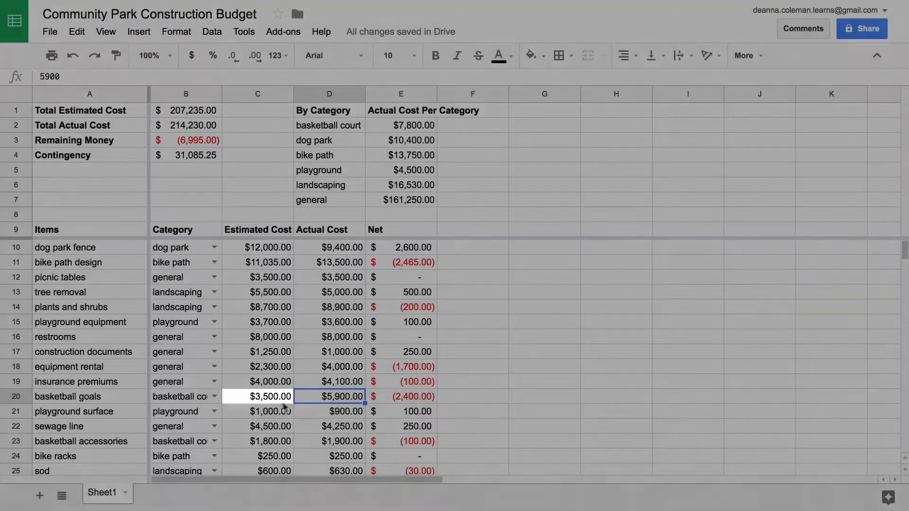
{"action": "left_click", "coordinate": [258, 396]}
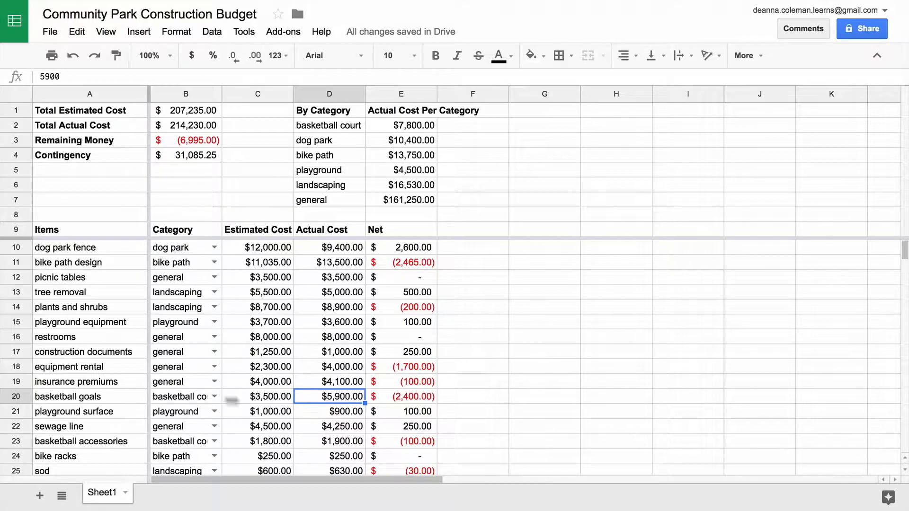
{"action": "right_click", "coordinate": [16, 396]}
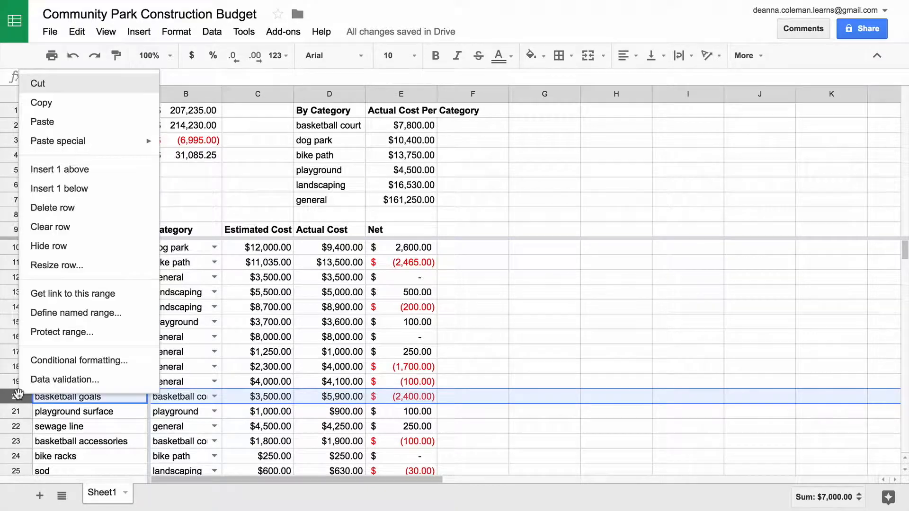
{"action": "mouse_move", "coordinate": [52, 208]}
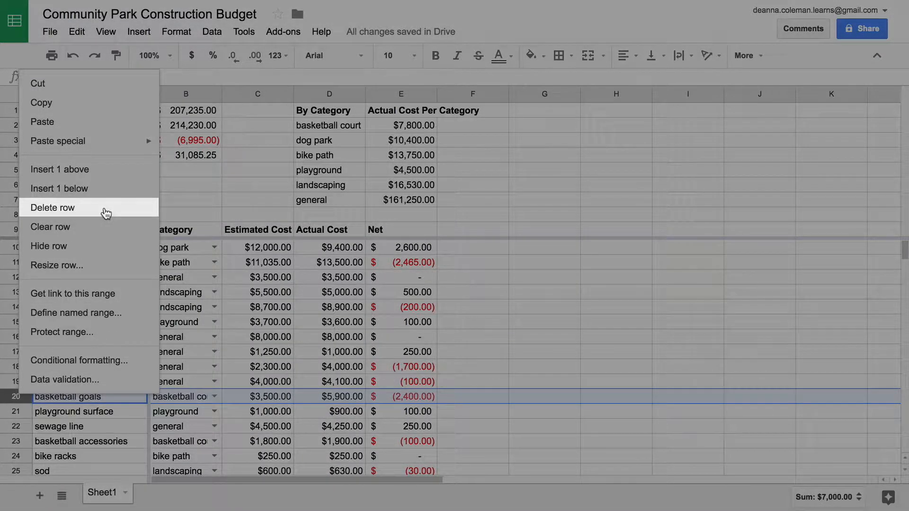
{"action": "left_click", "coordinate": [52, 208]}
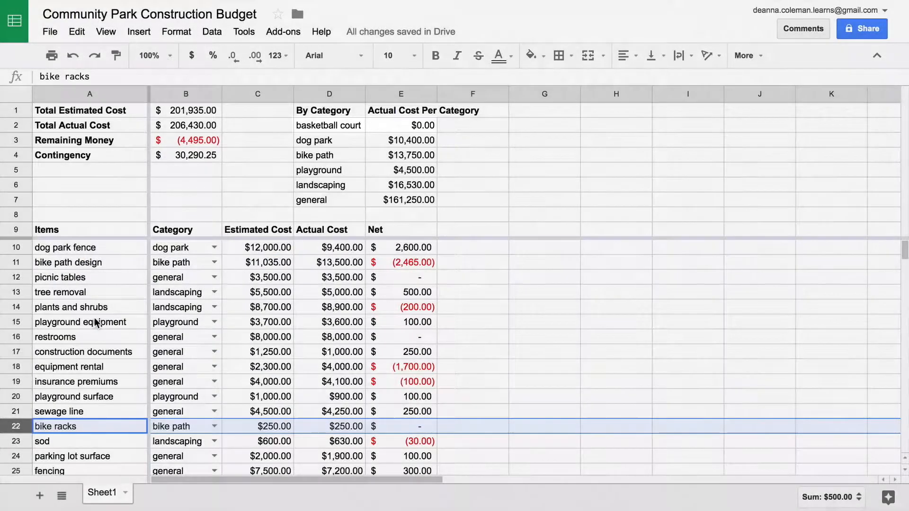
{"action": "scroll", "scroll_direction": "down", "scroll_amount": 3}
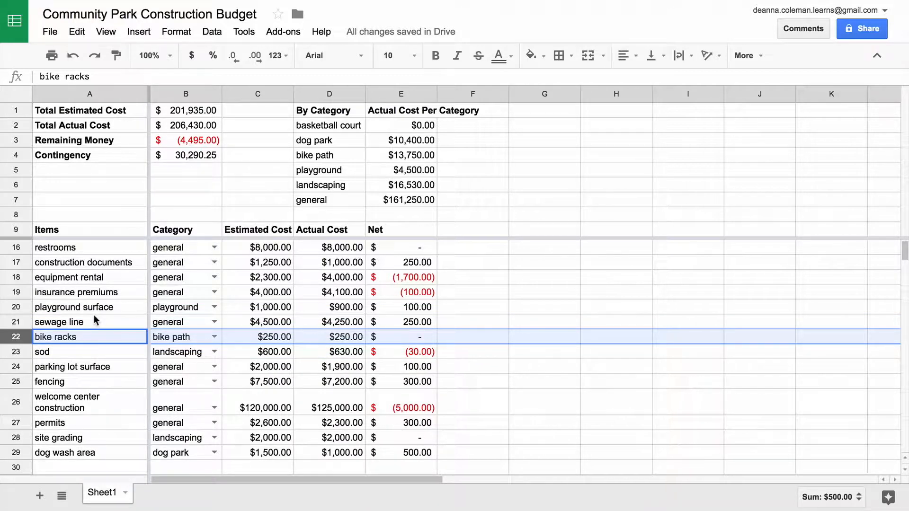
{"action": "mouse_move", "coordinate": [38, 440]}
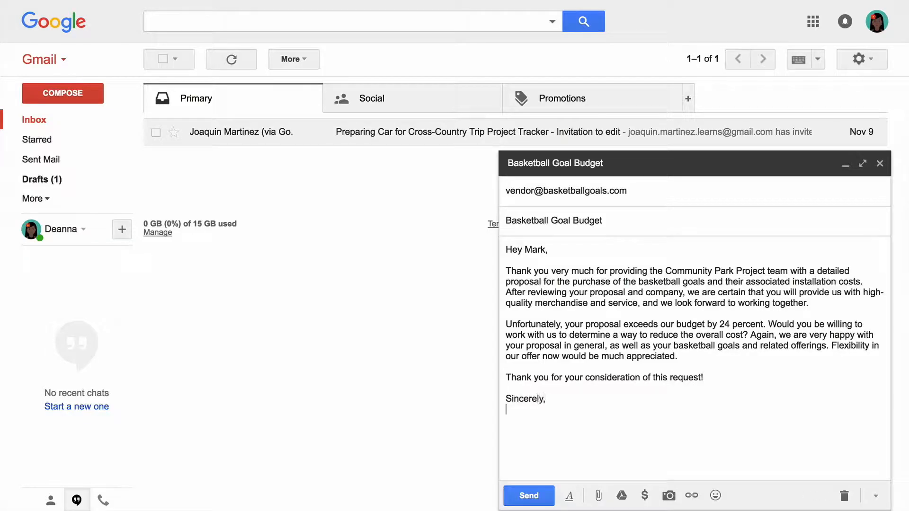
{"action": "type", "text": "Deanna Coleman"}
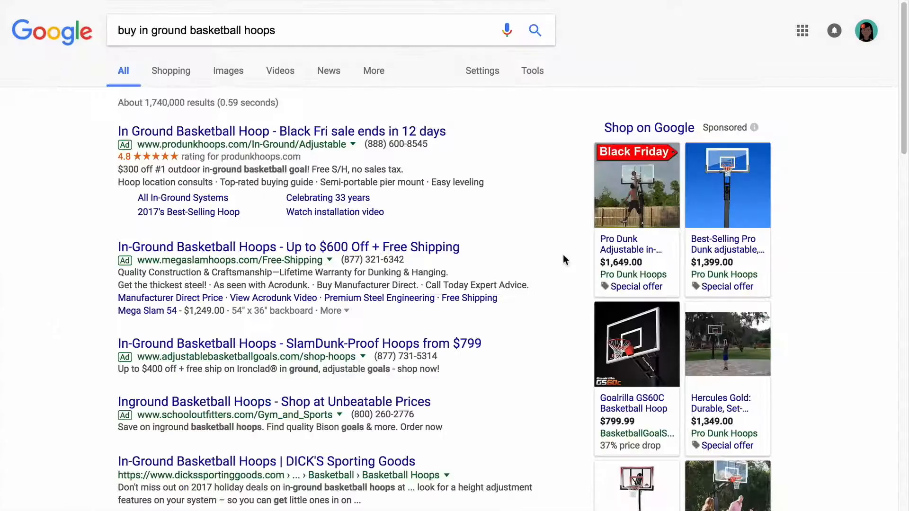
Scroll through the in-ground basketball hoop search results before returning to the budget sheet.
{"action": "scroll", "scroll_direction": "down", "scroll_amount": 3}
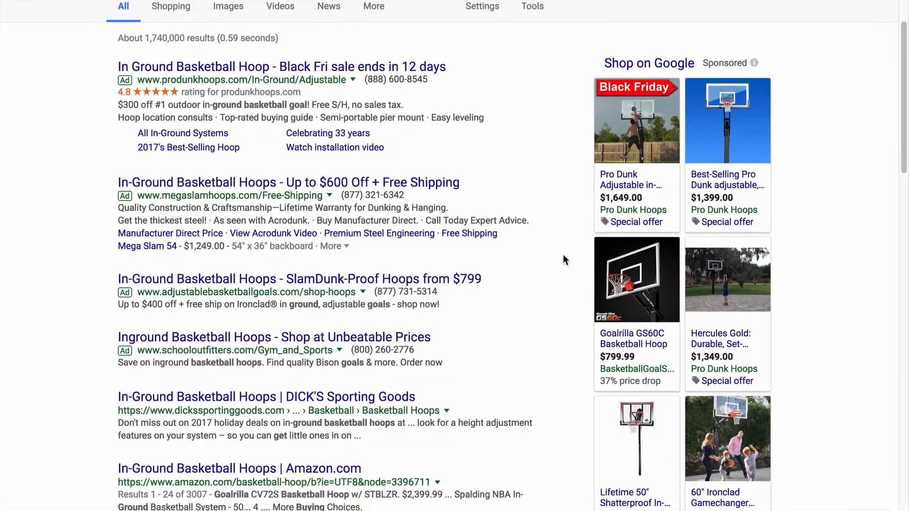
{"action": "scroll", "scroll_direction": "down", "scroll_amount": 3}
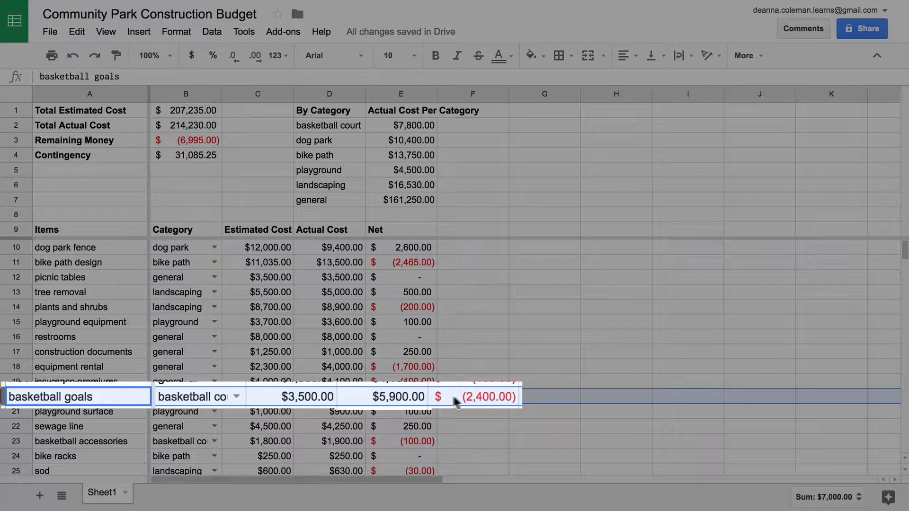
Enter 3,675 as the basketball goals actual cost in D20.
{"action": "left_click", "coordinate": [398, 397]}
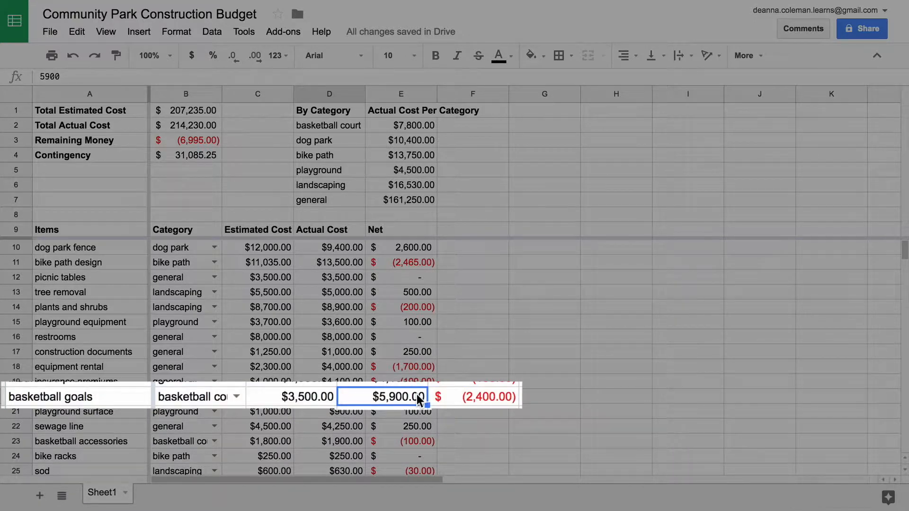
{"action": "type", "text": "3,67"}
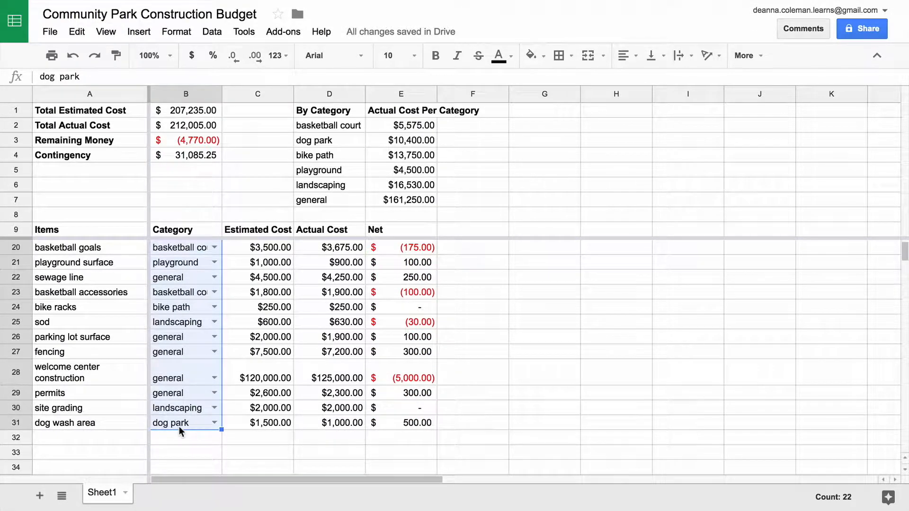
Append ',welcome center' to the Category column's data validation list and save.
{"action": "right_click", "coordinate": [186, 336]}
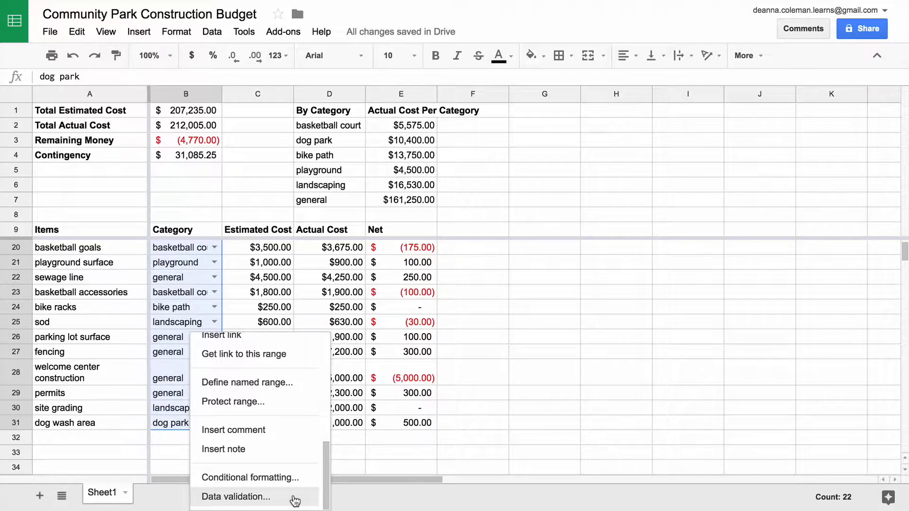
{"action": "left_click", "coordinate": [235, 496]}
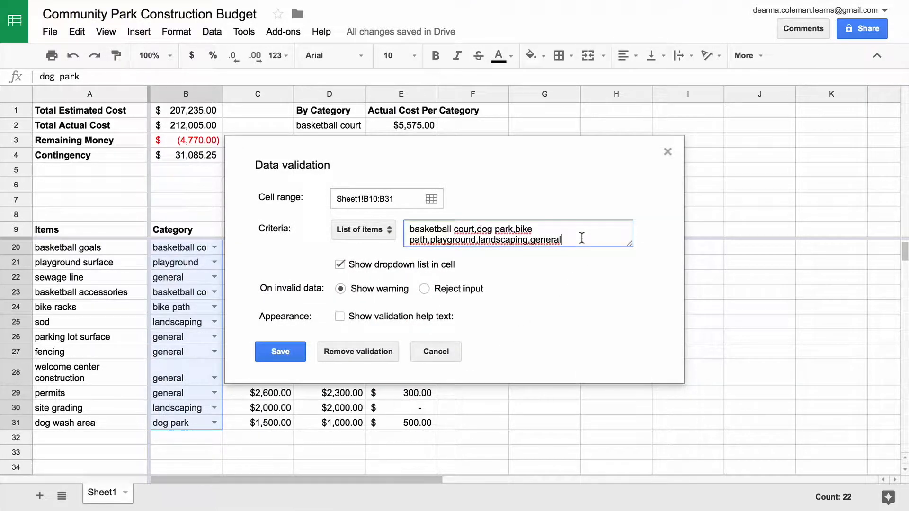
{"action": "type", "text": ",welcome"}
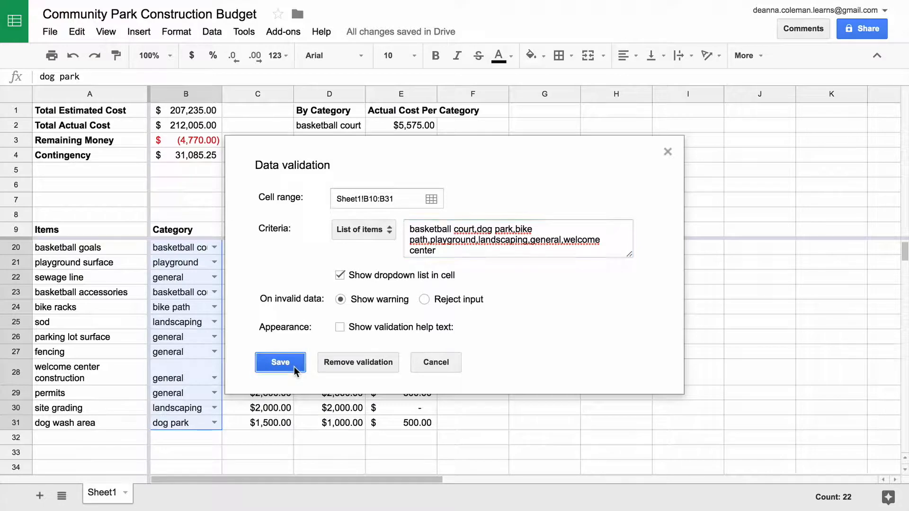
{"action": "left_click", "coordinate": [279, 362]}
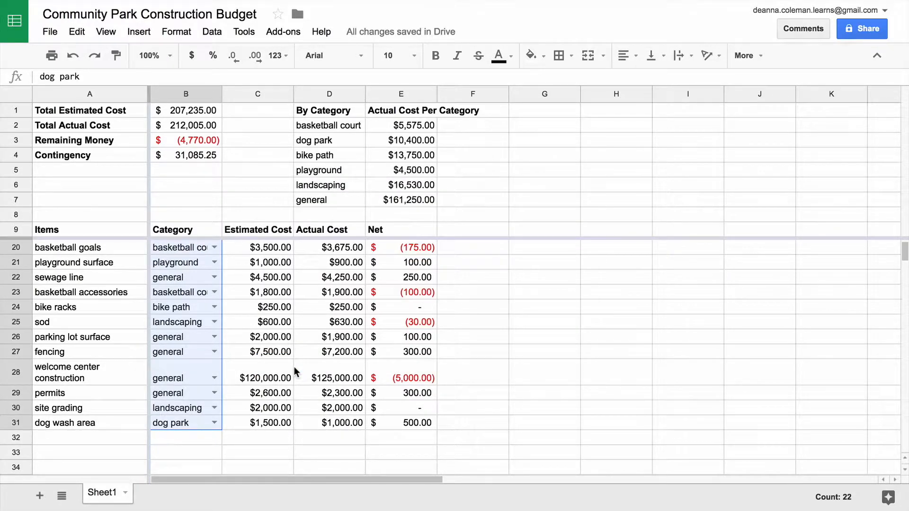
{"action": "mouse_move", "coordinate": [266, 378]}
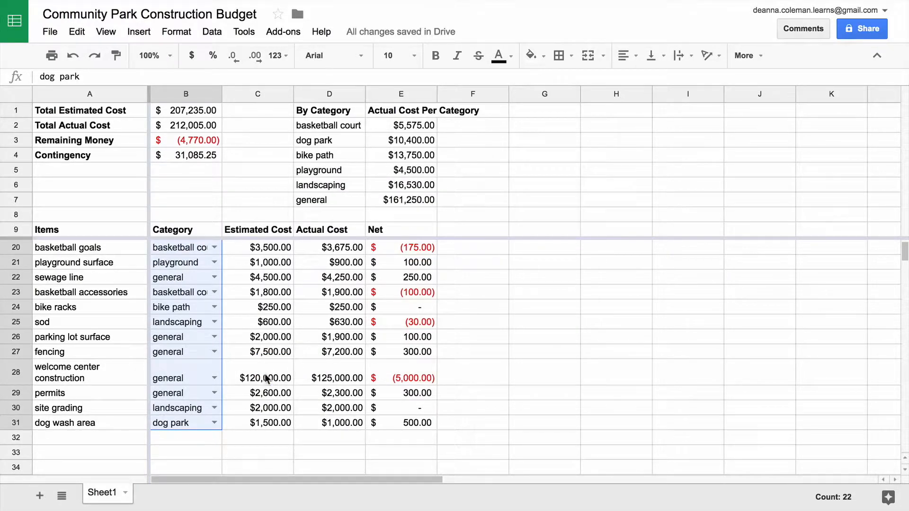
Set parking lot surface and welcome center construction to welcome center, and label D8 'welcome center'.
{"action": "left_click", "coordinate": [258, 377]}
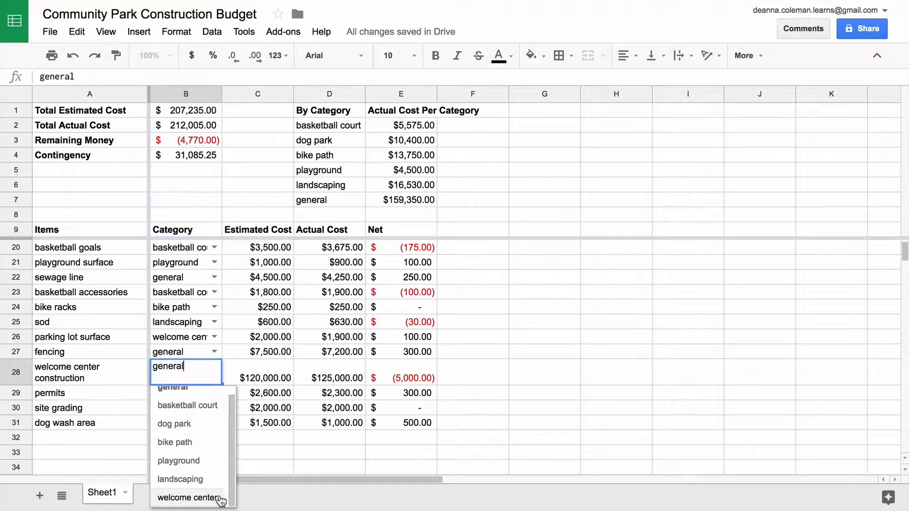
{"action": "left_click", "coordinate": [188, 498]}
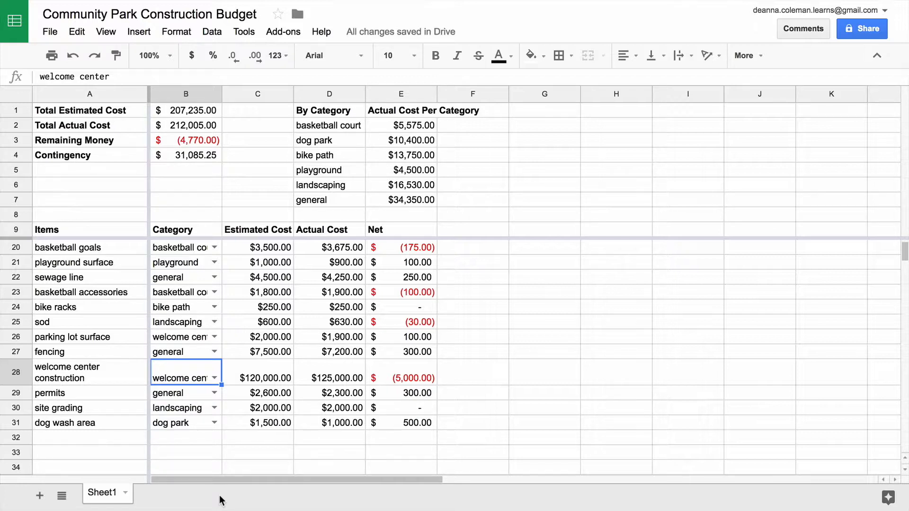
{"action": "mouse_move", "coordinate": [333, 224]}
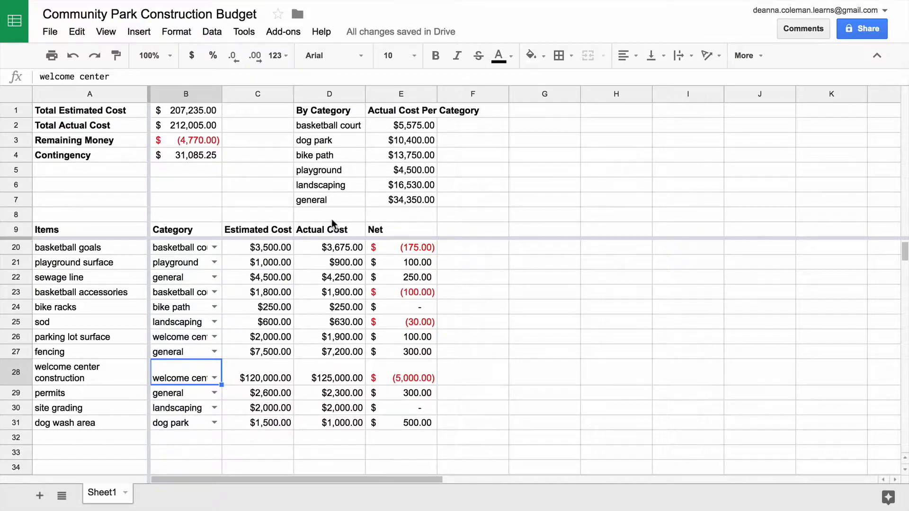
{"action": "type", "text": "welcome center"}
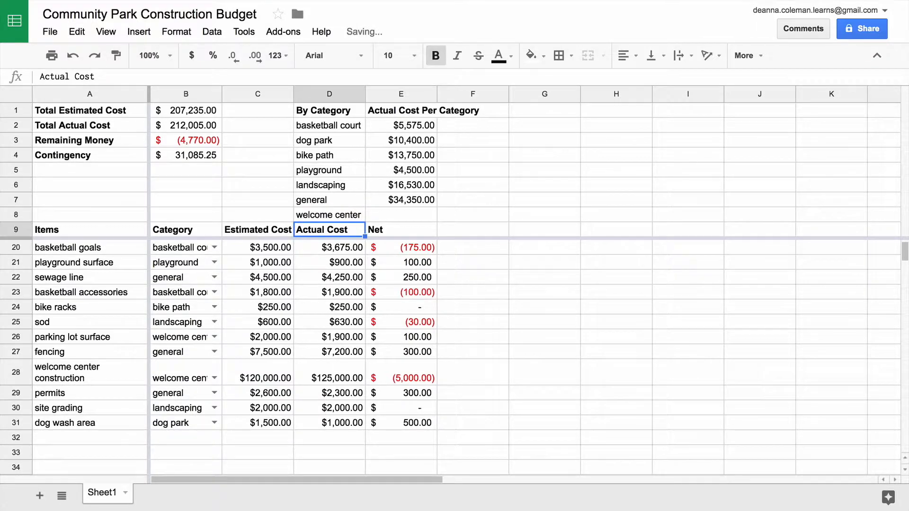
Fill the SUMIF formula from E7 down to E8, giving welcome center $126,900.00.
{"action": "left_click", "coordinate": [400, 215]}
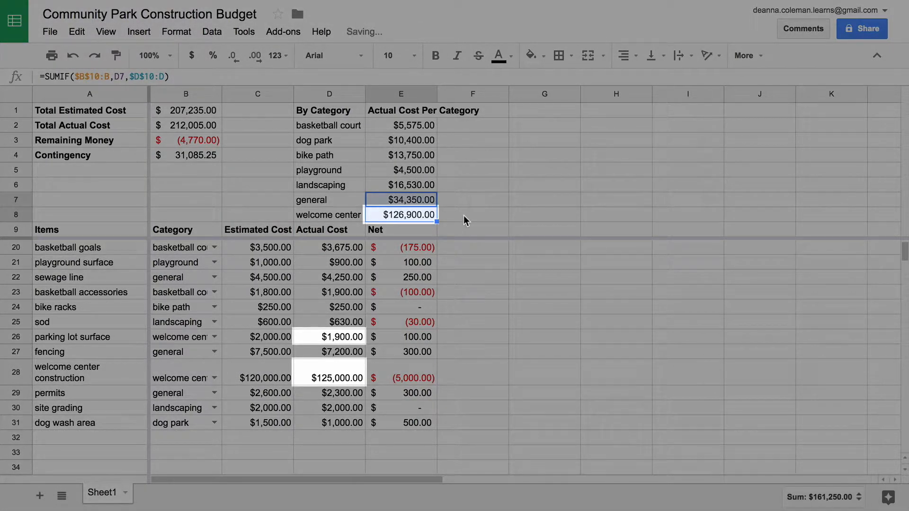
{"action": "left_click", "coordinate": [472, 214]}
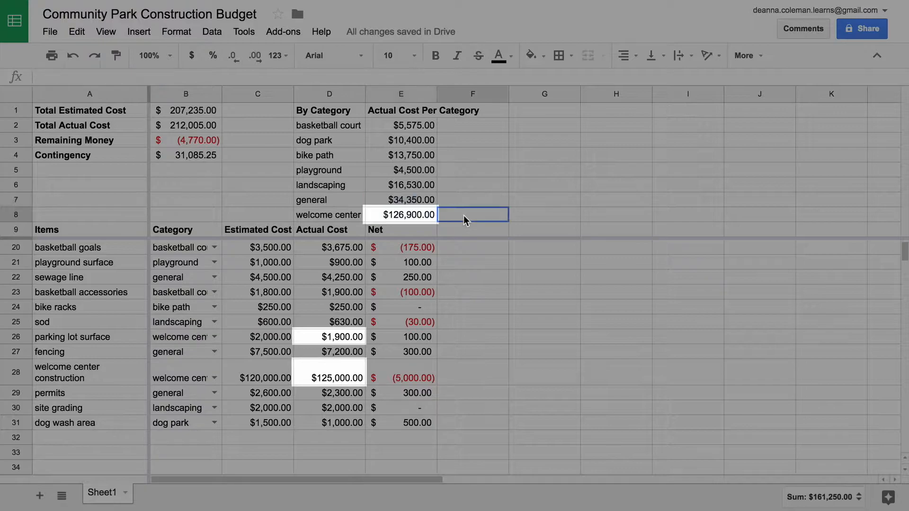
{"action": "left_click", "coordinate": [401, 215]}
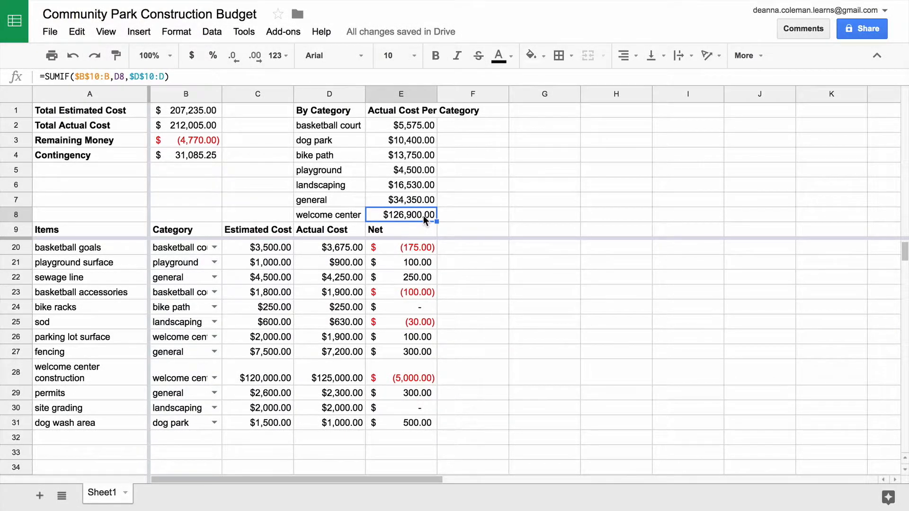